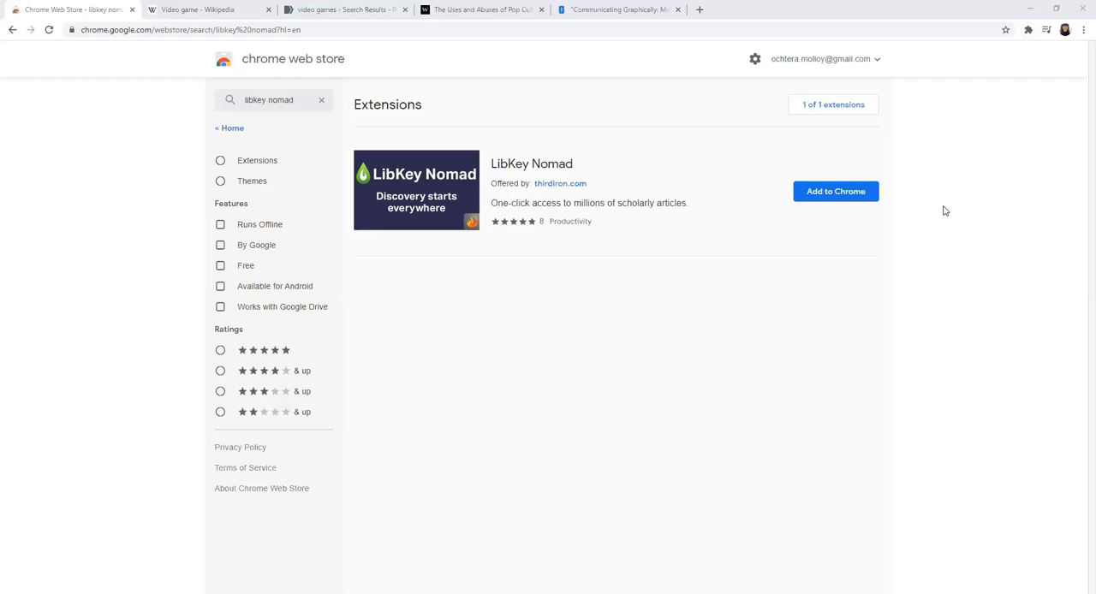
pyautogui.moveTo(805, 203)
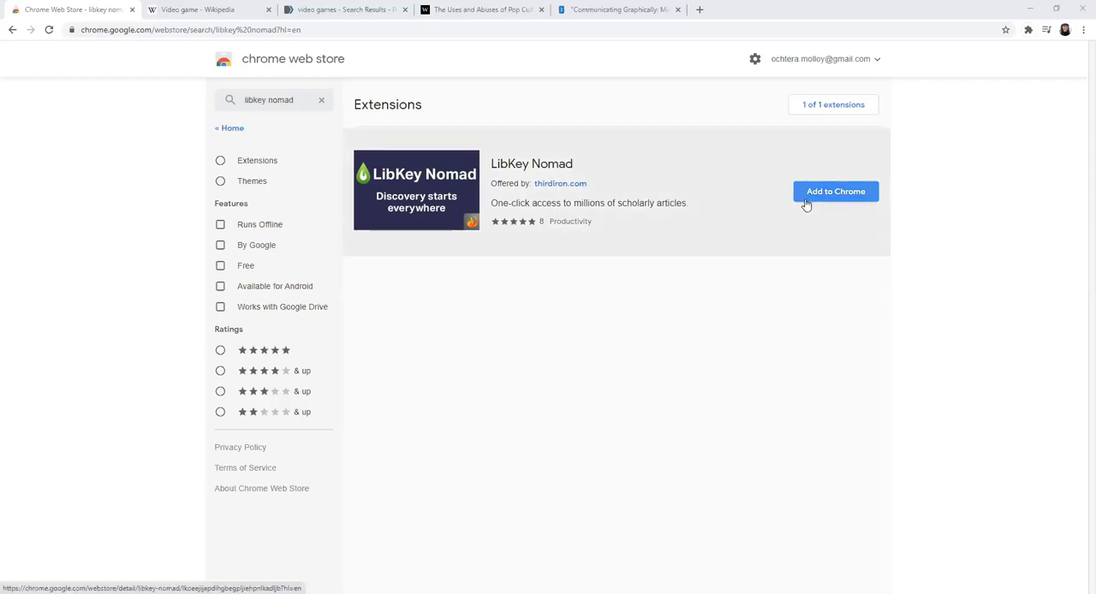
# Add LibKey Nomad to Chrome and confirm the extension install
pyautogui.click(835, 190)
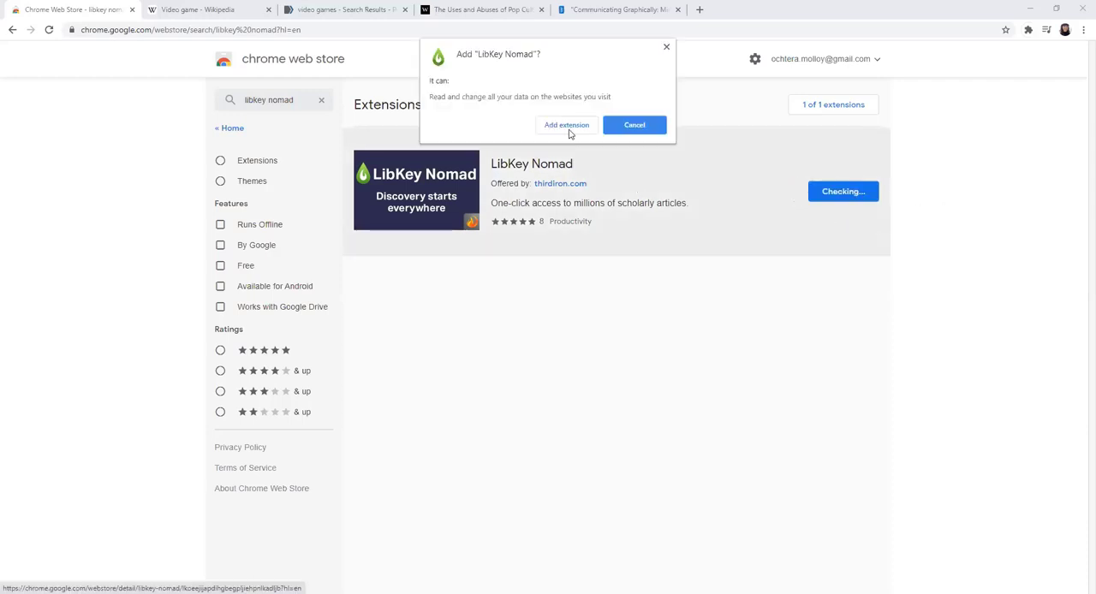
pyautogui.click(565, 125)
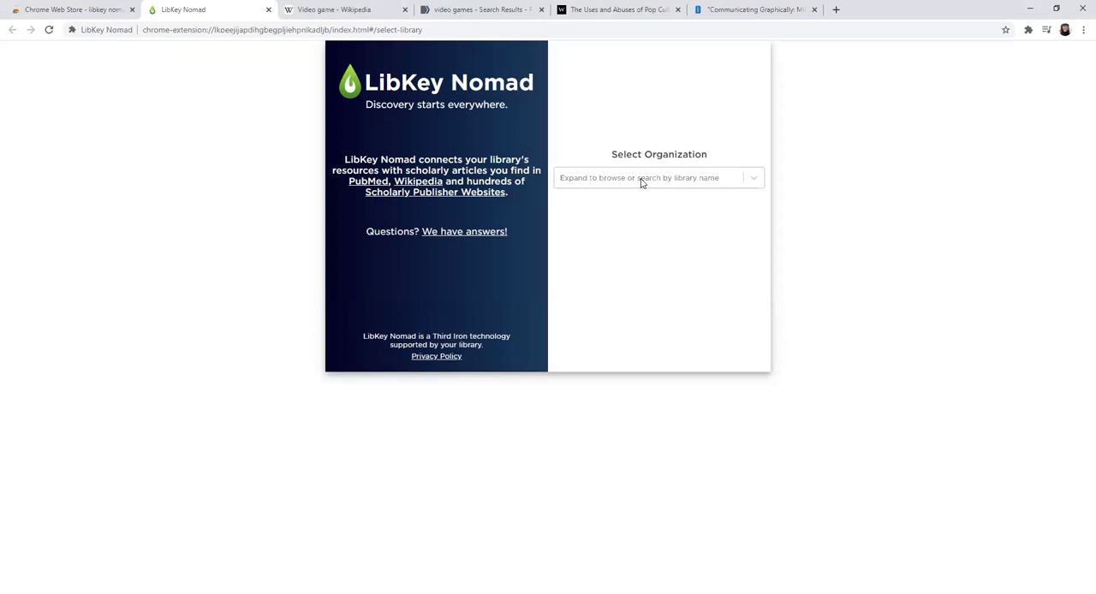
# Search 'molloy' and choose Molloy College as the Nomad library organization
pyautogui.write('molloy')
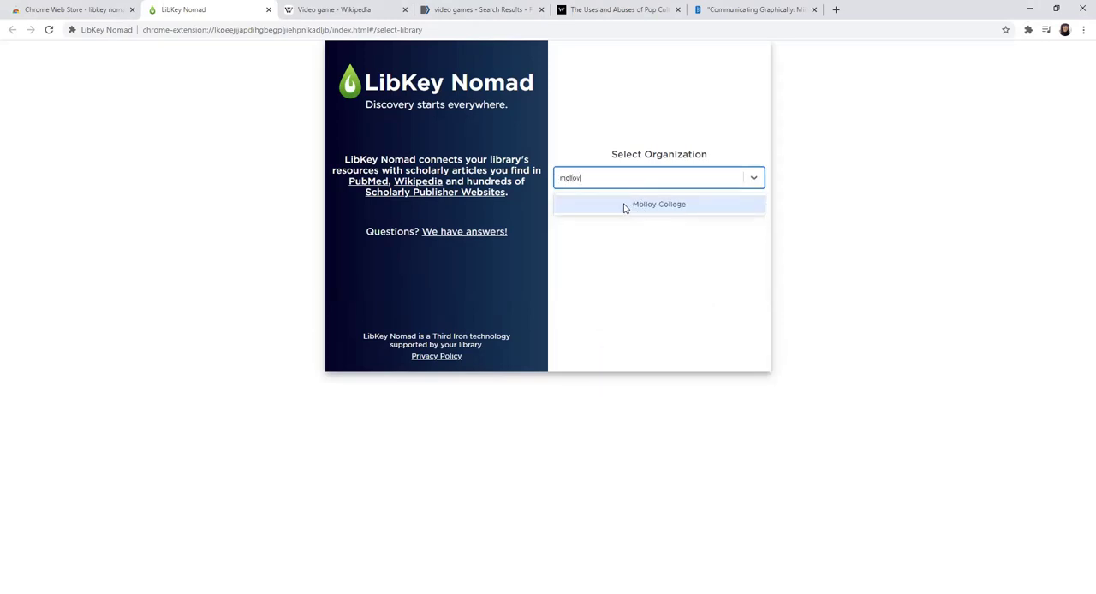
pyautogui.click(657, 204)
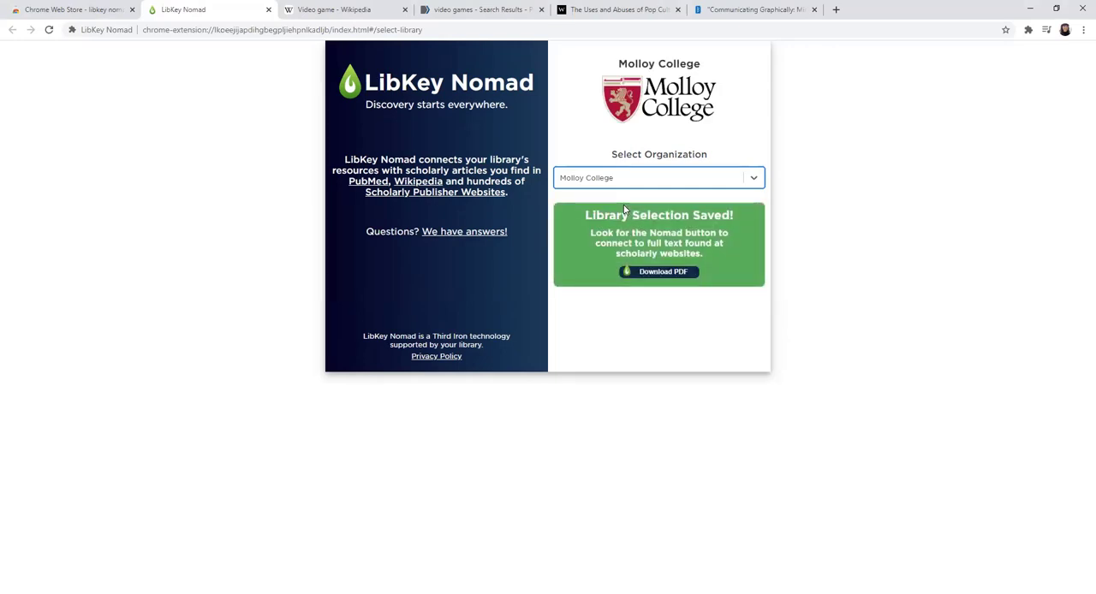
pyautogui.moveTo(421, 192)
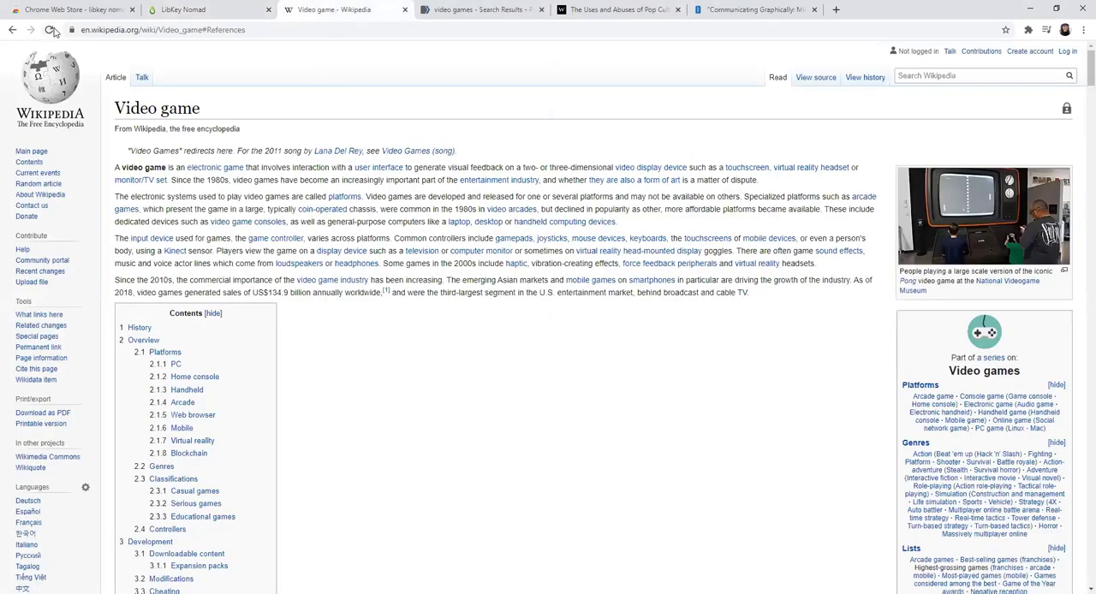
# Jump to the Video game article's References and browse the citations showing Nomad access links
pyautogui.click(53, 29)
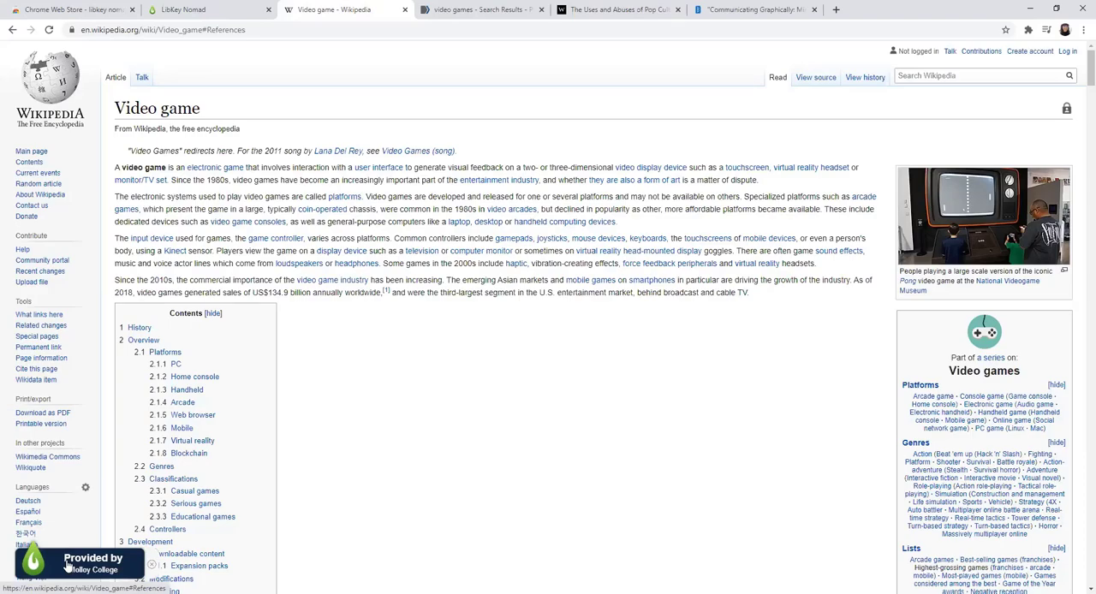
pyautogui.scroll(-3)
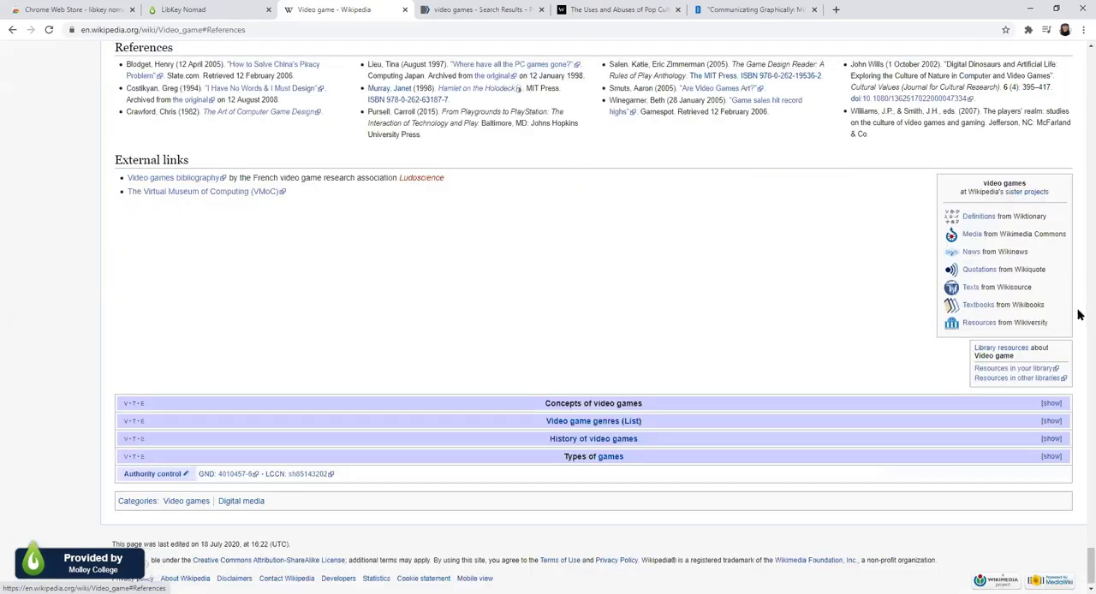
pyautogui.scroll(3)
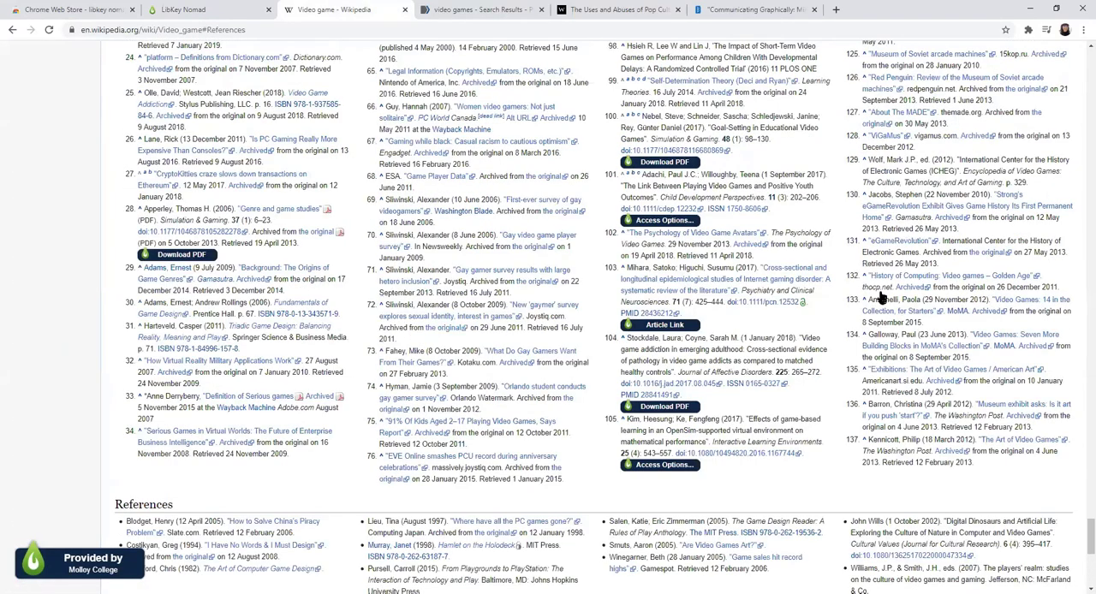
pyautogui.scroll(-3)
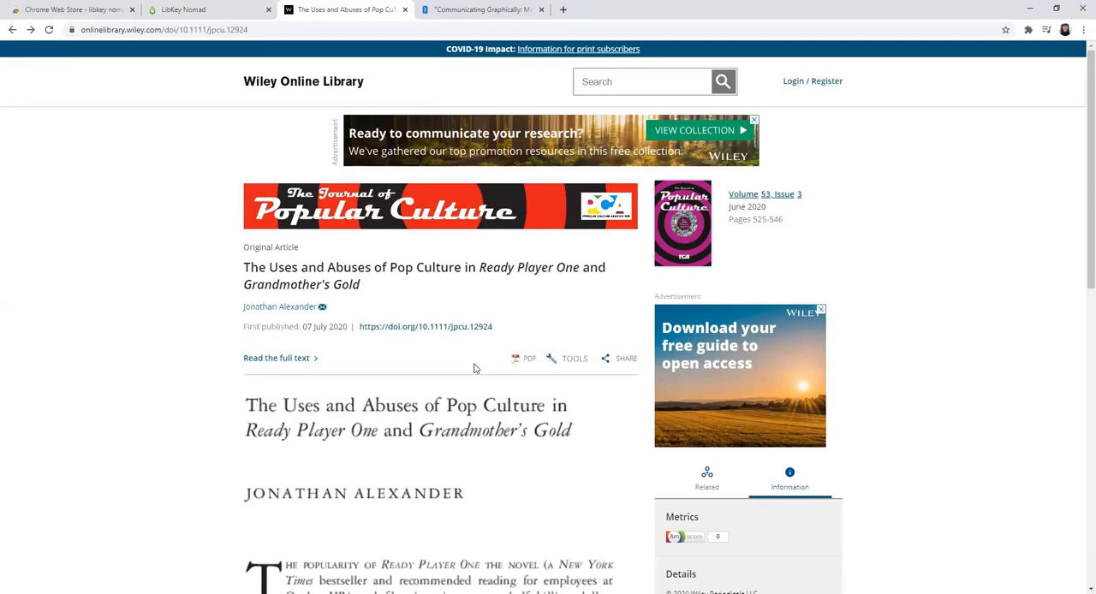
# Get the Ready Player One article's full-text PDF via Nomad's Download PDF with Molloy access
pyautogui.click(528, 357)
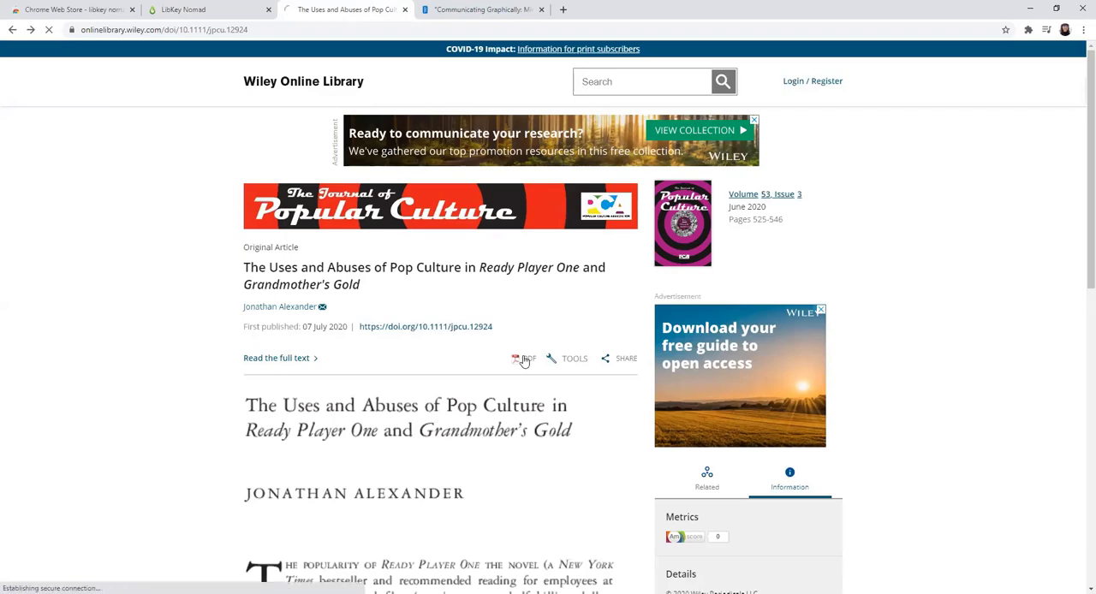
pyautogui.click(523, 356)
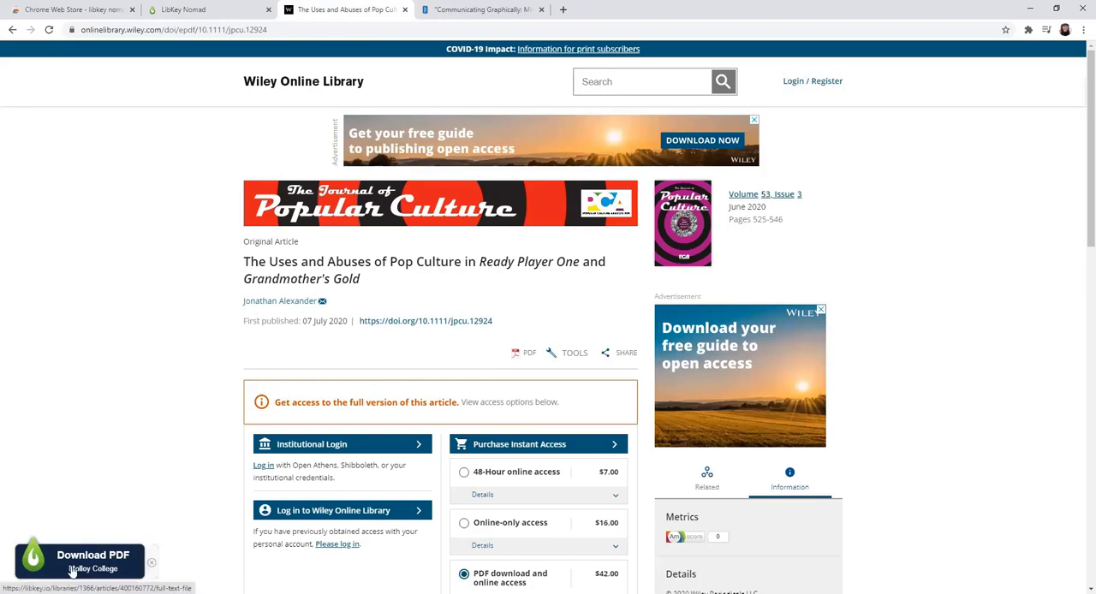
pyautogui.click(93, 555)
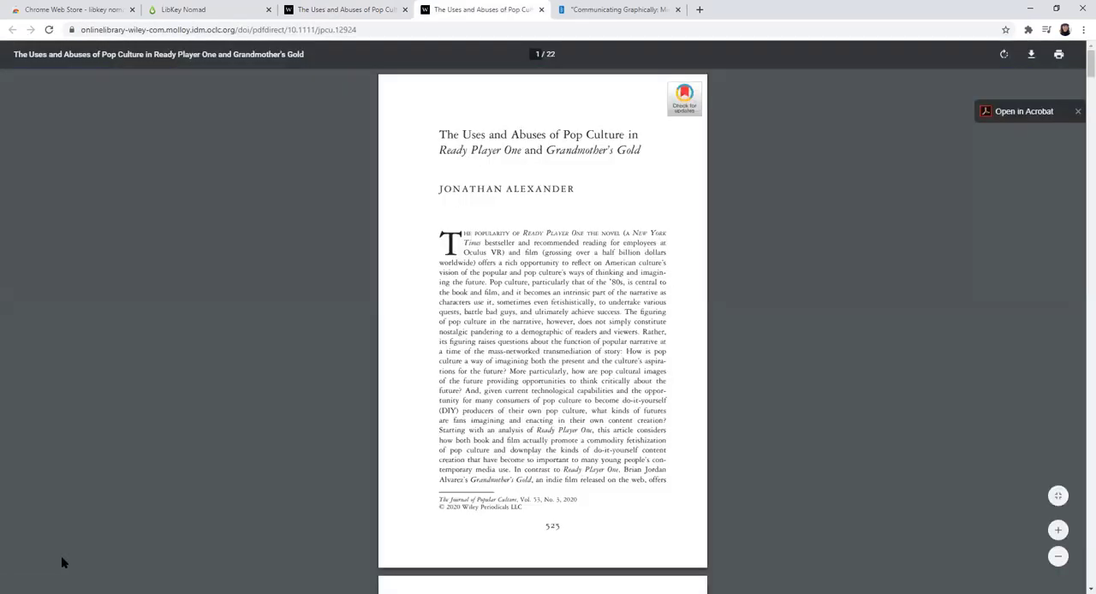